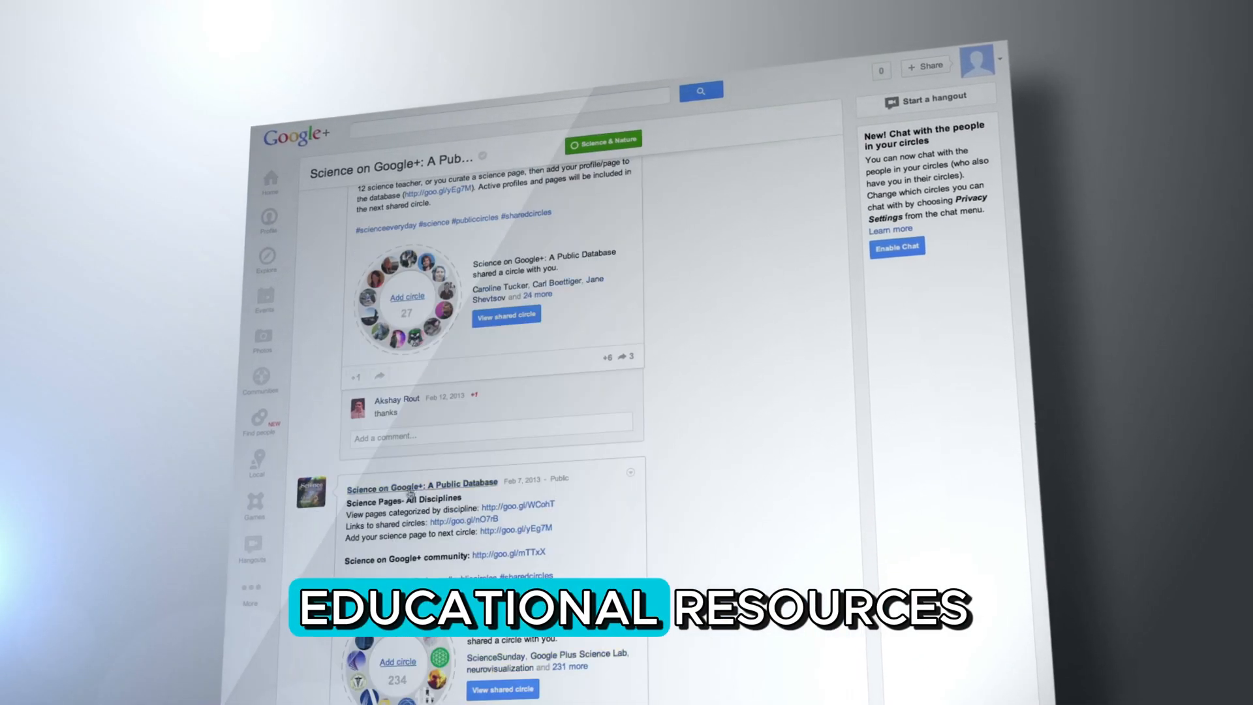
Navigate from the Science on Google+ post to the science pages in your circles
left_click(252, 411)
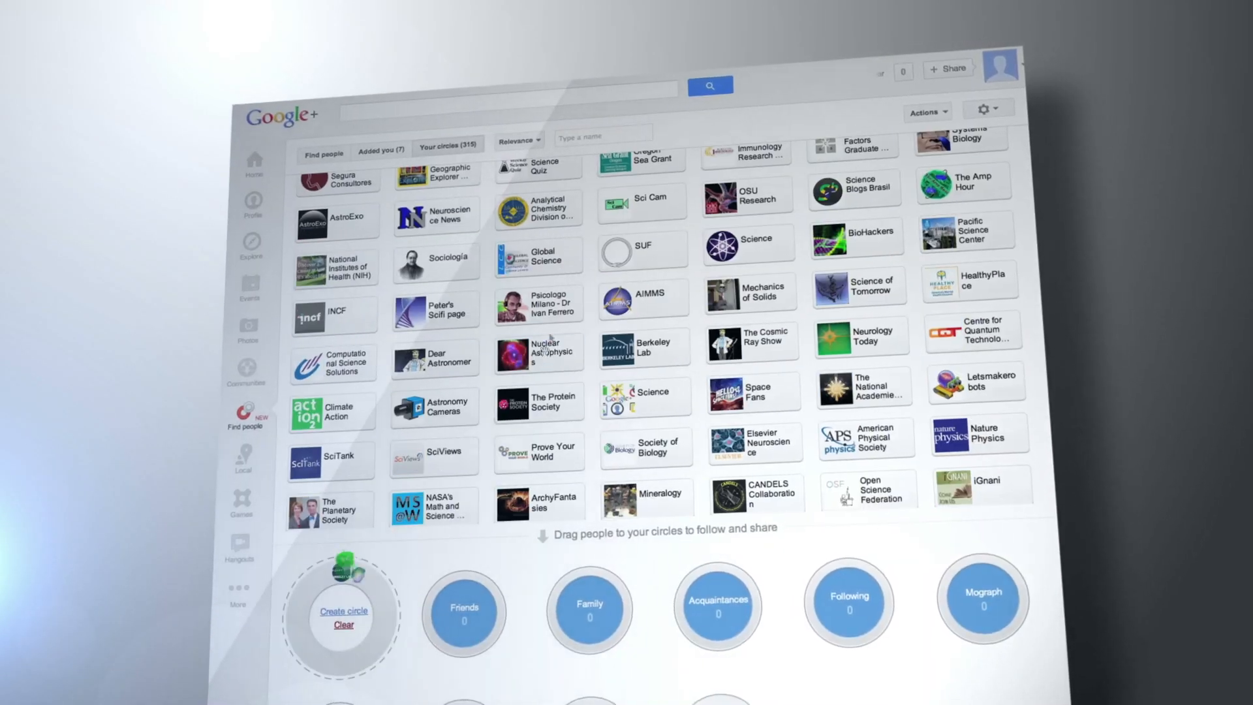